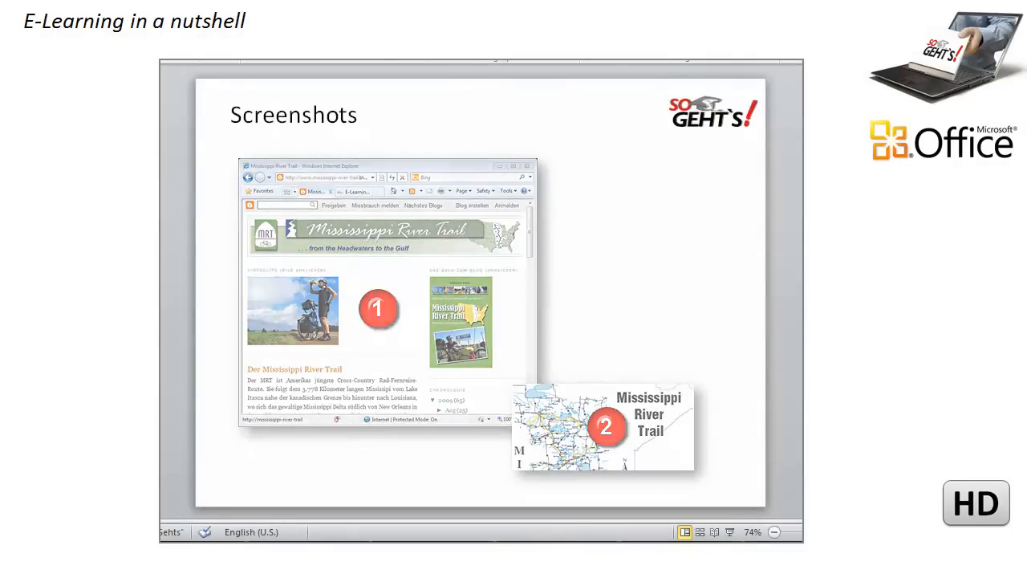
Show the Available Windows gallery from the Insert tab's Screenshot command
{"action": "left_click", "coordinate": [208, 116]}
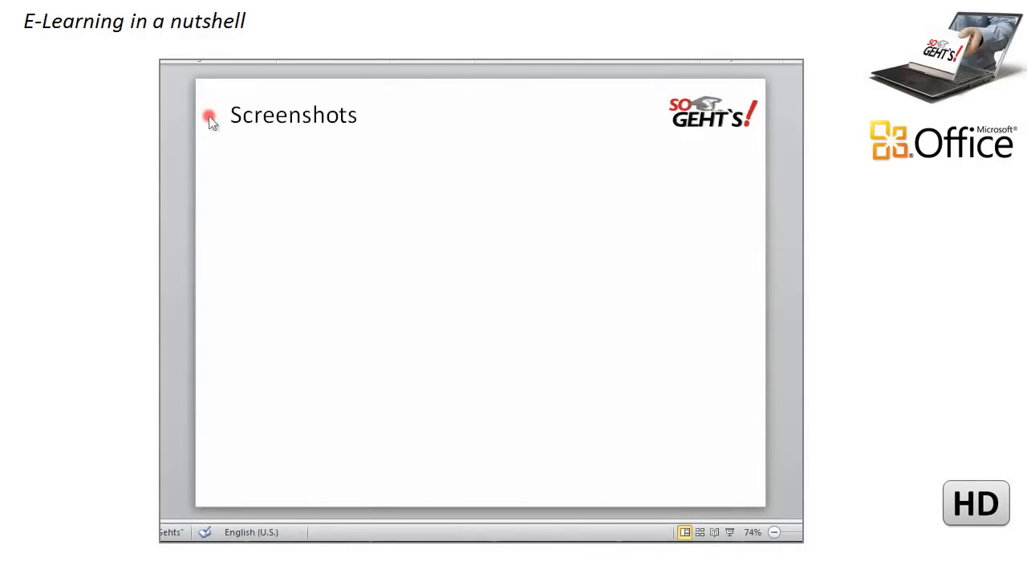
{"action": "left_click", "coordinate": [192, 66]}
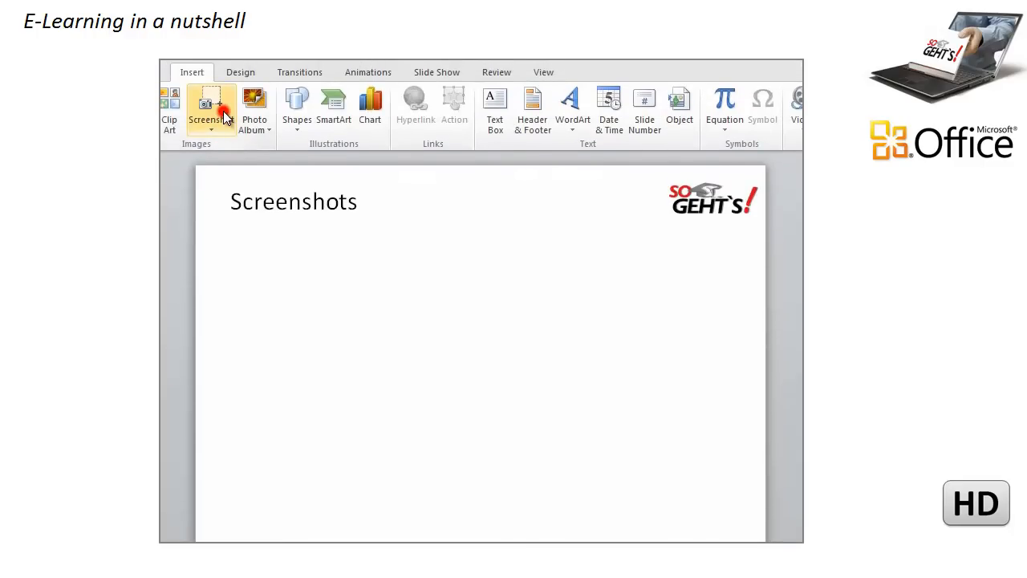
{"action": "left_click", "coordinate": [210, 110]}
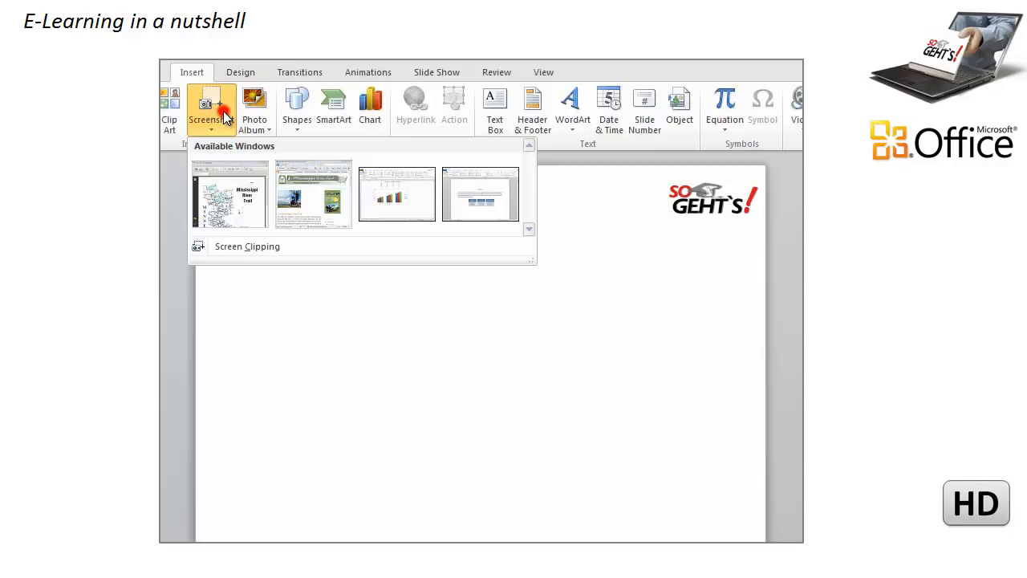
{"action": "mouse_move", "coordinate": [313, 194]}
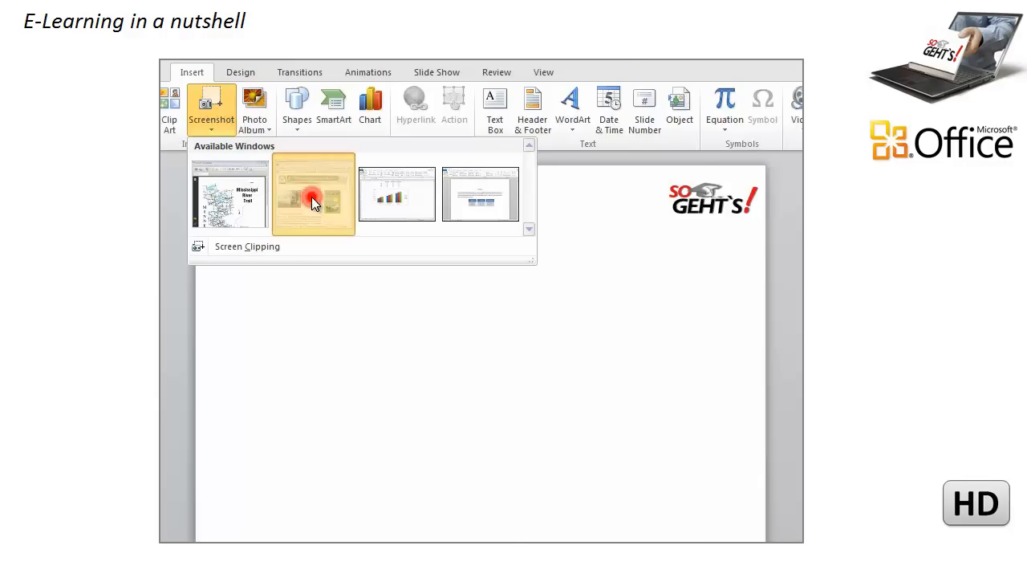
Insert the Mississippi River Trail browser capture and shrink it to sit below the title
{"action": "left_click", "coordinate": [313, 193]}
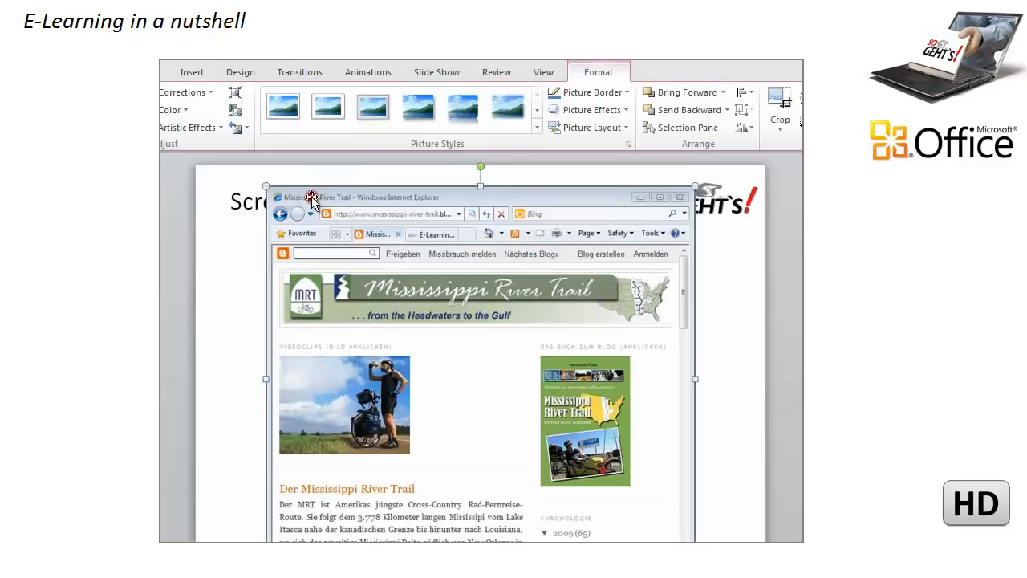
{"action": "mouse_move", "coordinate": [340, 263]}
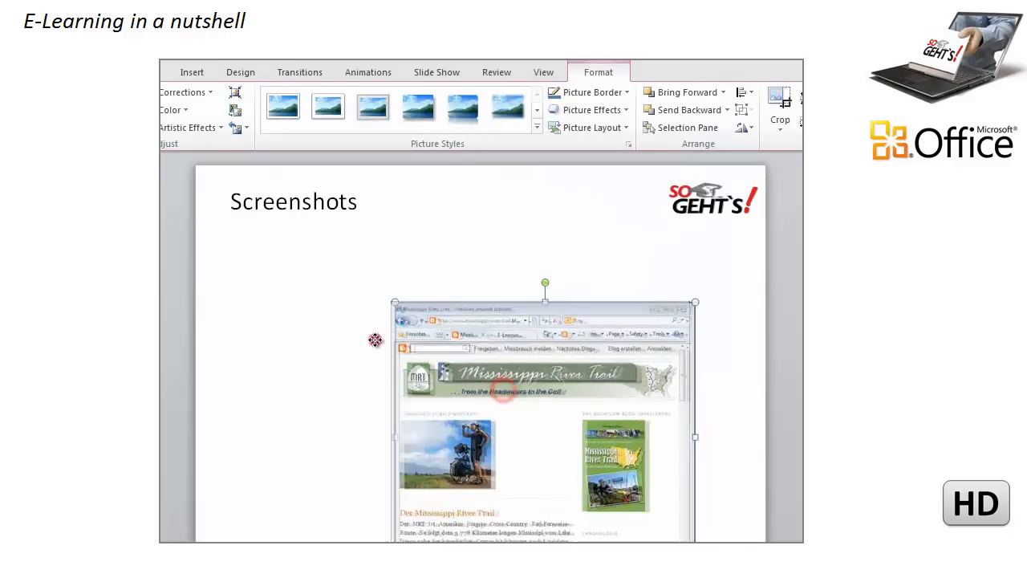
{"action": "left_click", "coordinate": [418, 106]}
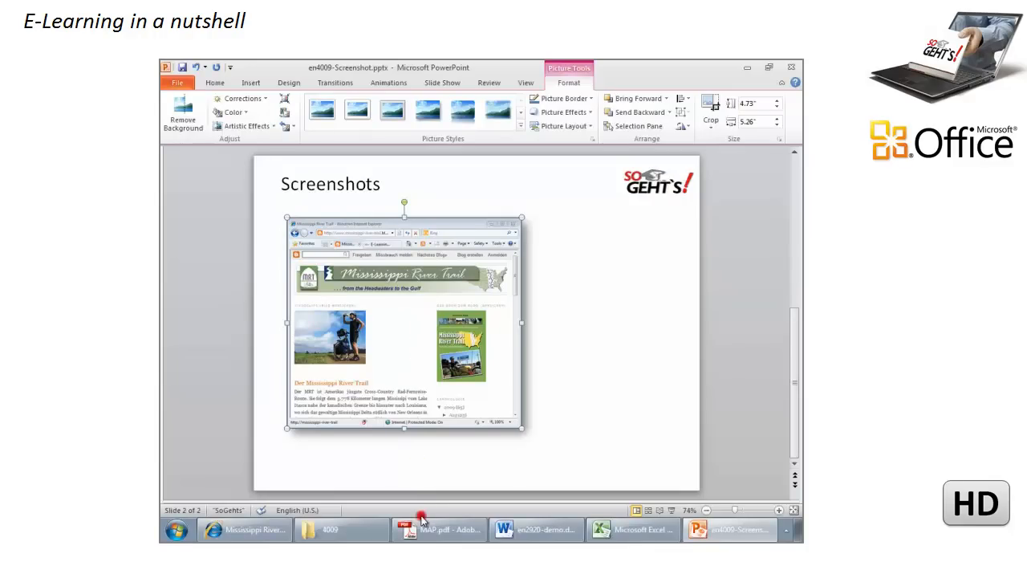
{"action": "mouse_move", "coordinate": [440, 530]}
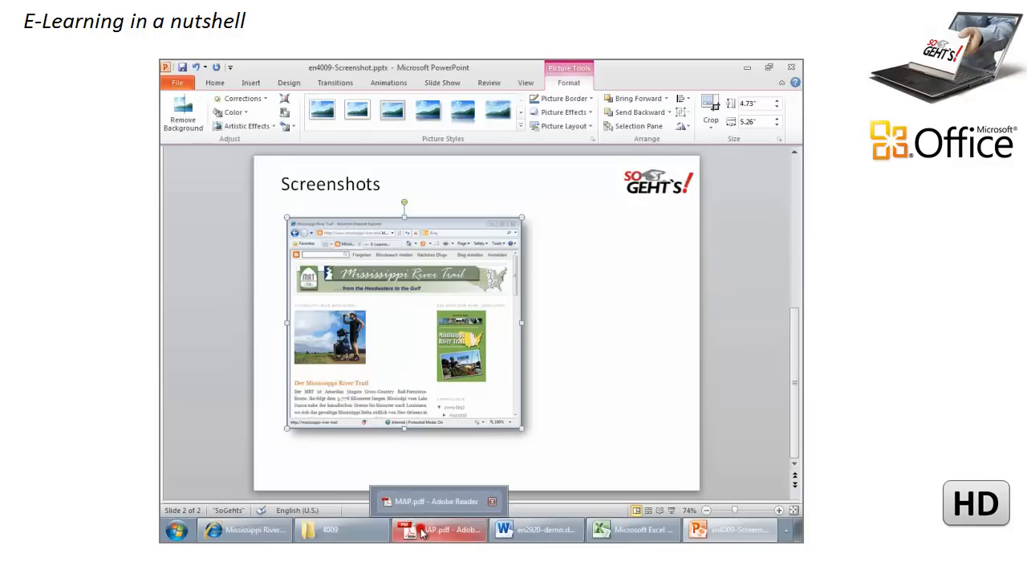
Bring MAP.pdf to the front, then reopen the Screenshot gallery ready for Screen Clipping
{"action": "left_click", "coordinate": [440, 530]}
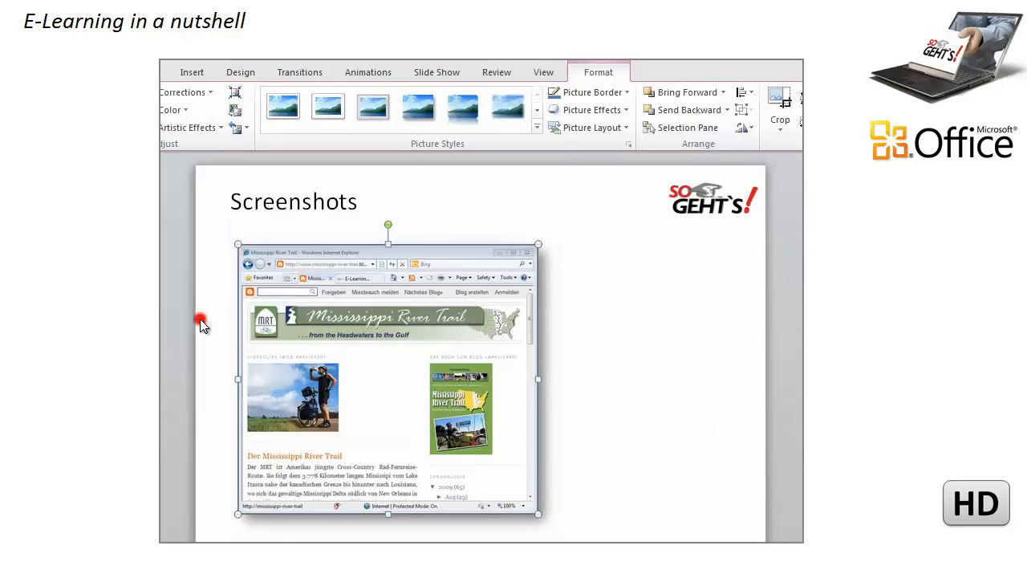
{"action": "left_click", "coordinate": [193, 70]}
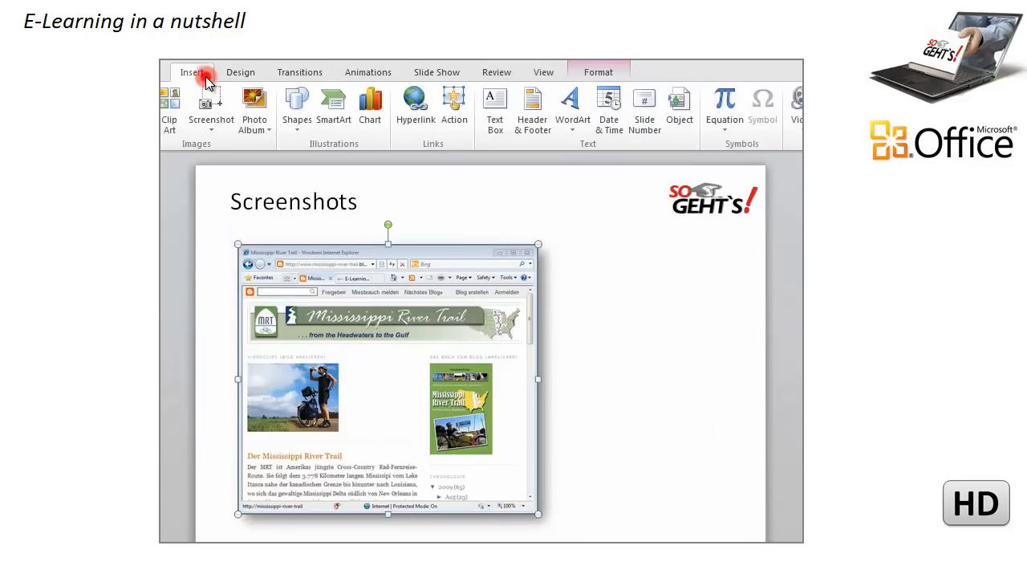
{"action": "left_click", "coordinate": [210, 109]}
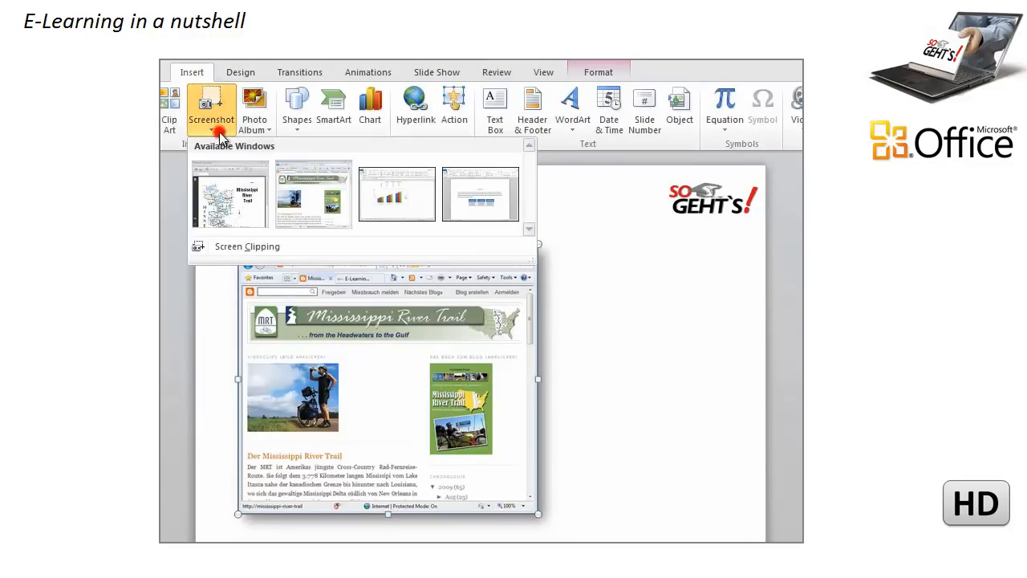
{"action": "mouse_move", "coordinate": [249, 247]}
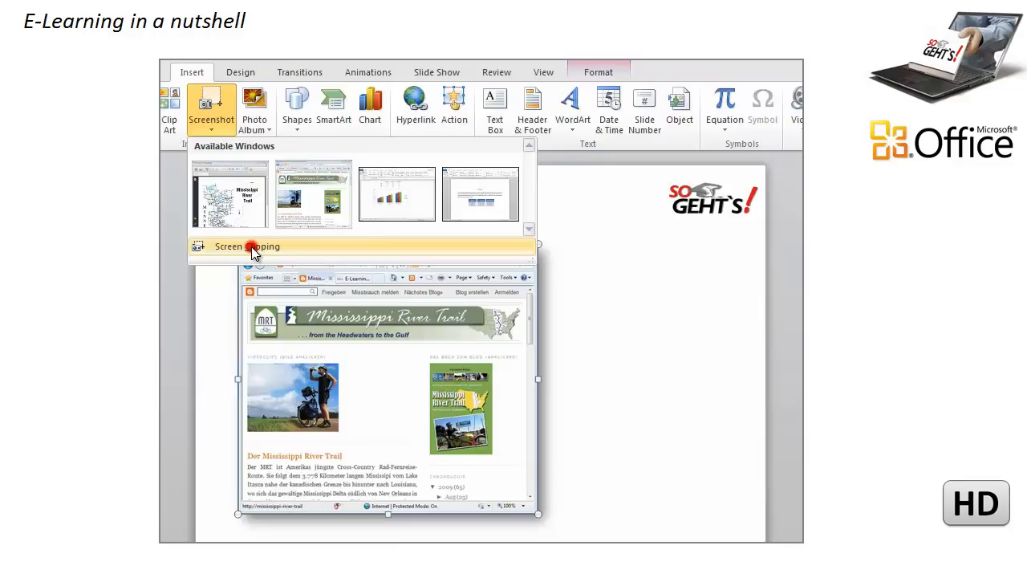
Clip the Mississippi River Trail map title region so it lands at the slide's lower right
{"action": "left_click", "coordinate": [231, 194]}
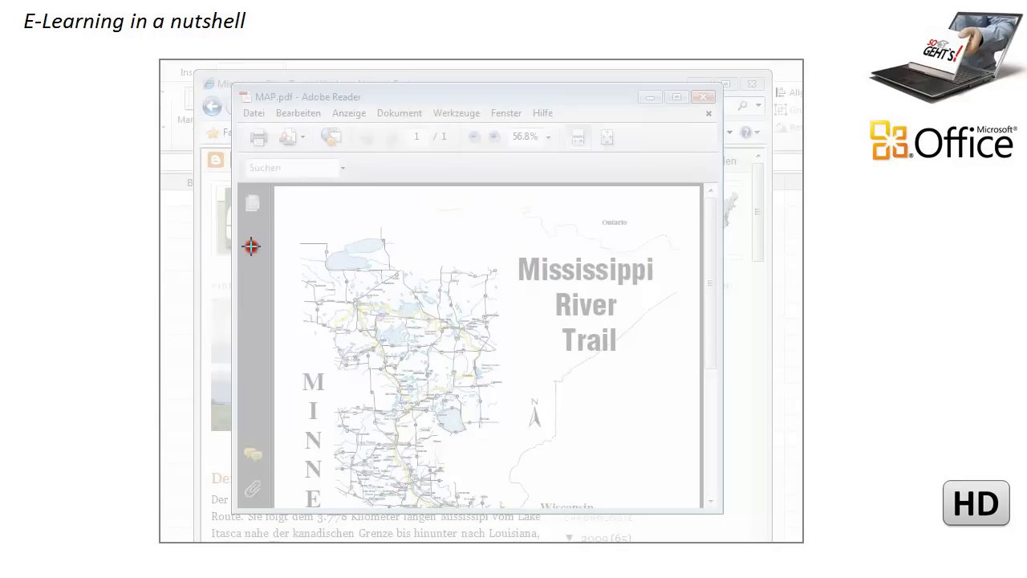
{"action": "mouse_move", "coordinate": [658, 238]}
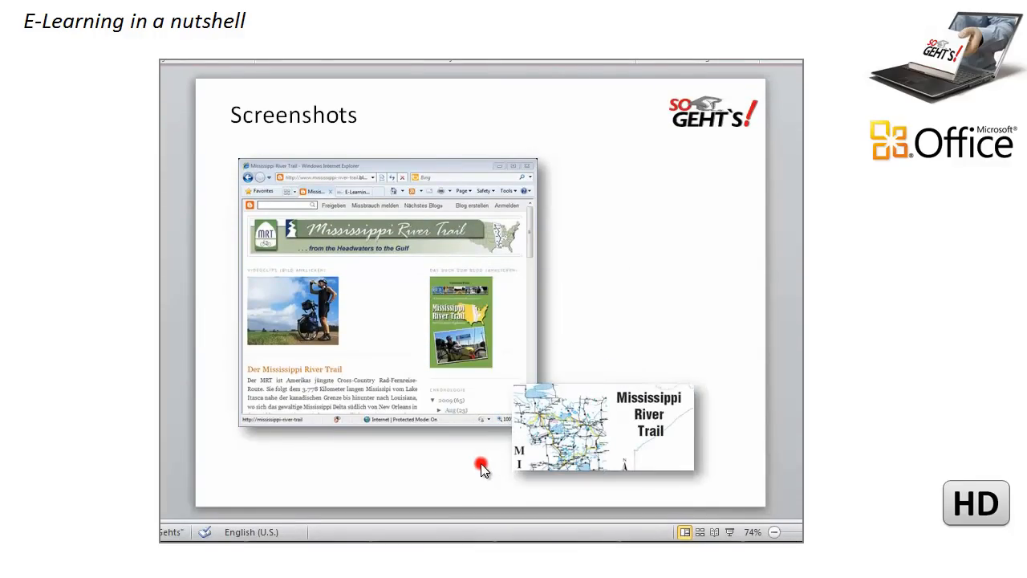
{"action": "left_click", "coordinate": [395, 125]}
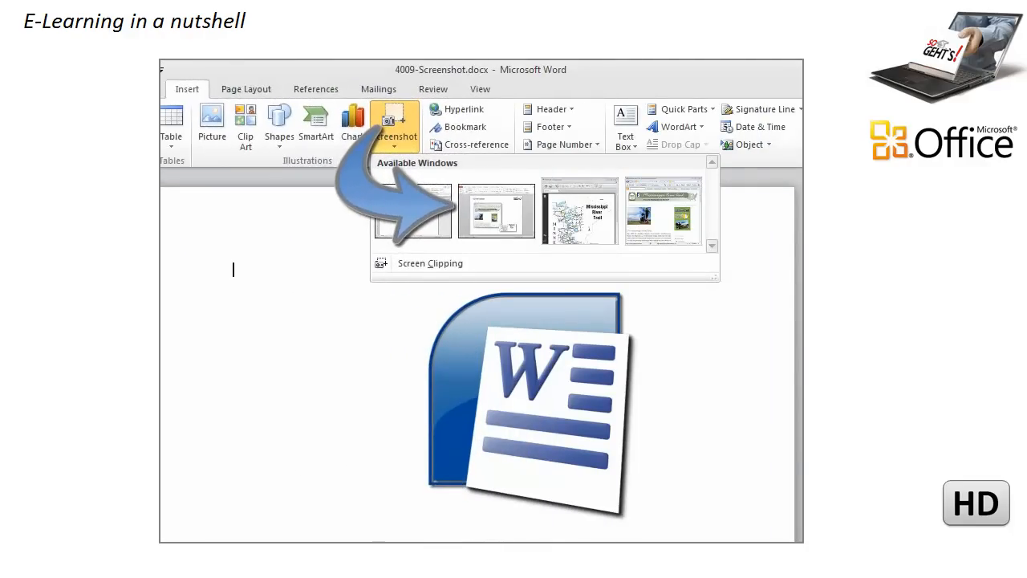